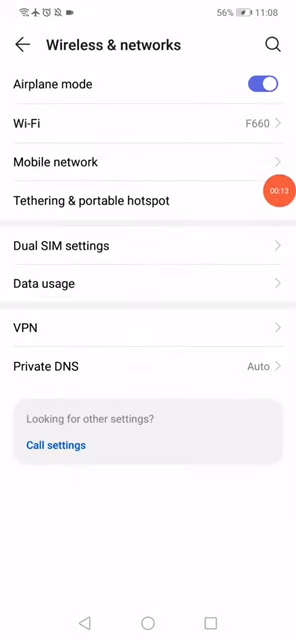
Leave Wireless & networks and navigate to Instagram's App info page
left_click(20, 44)
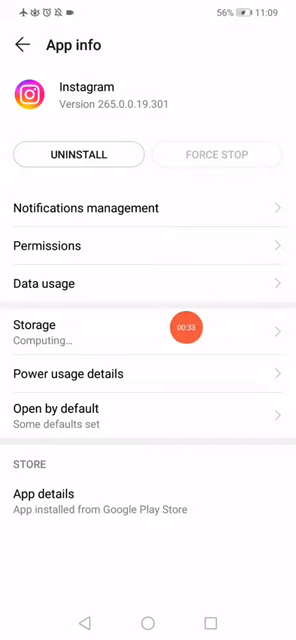
View Instagram's 464 MB storage, confirm all data usage access is allowed, and return to Apps
left_click(148, 332)
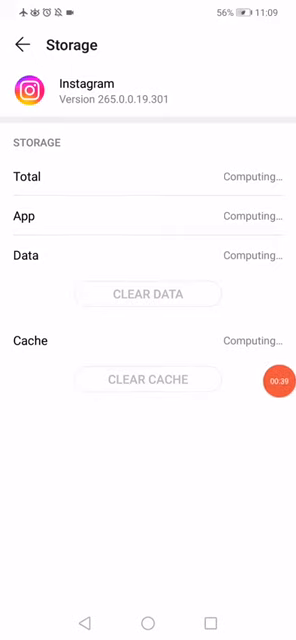
left_click(20, 44)
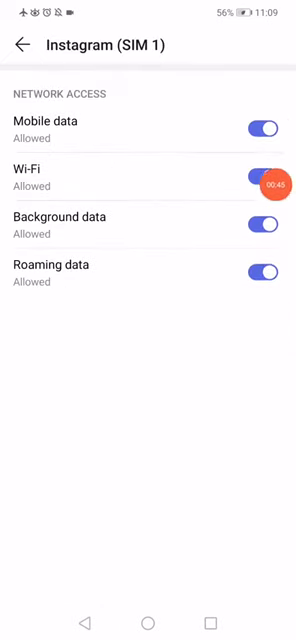
left_click(20, 44)
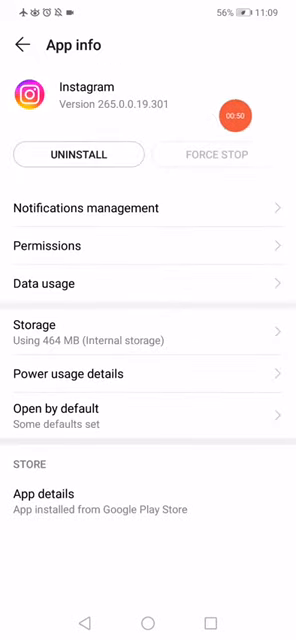
left_click(24, 44)
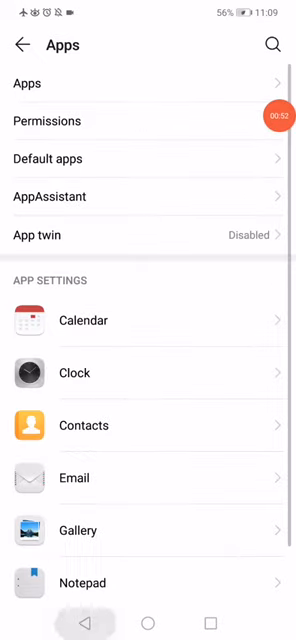
Switch Airplane mode off in Wireless & networks and go to the home screen
left_click(24, 44)
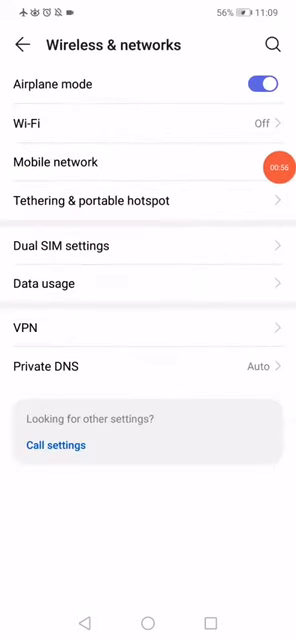
left_click(264, 84)
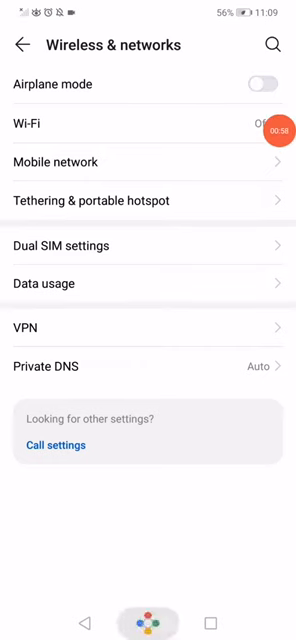
left_click(148, 620)
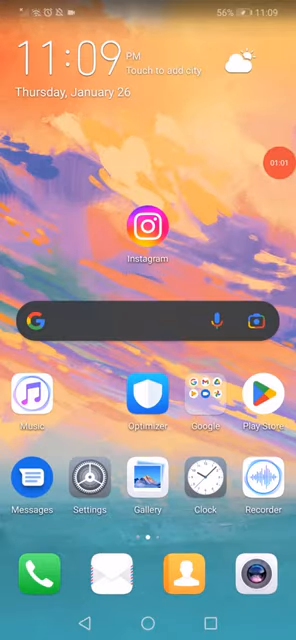